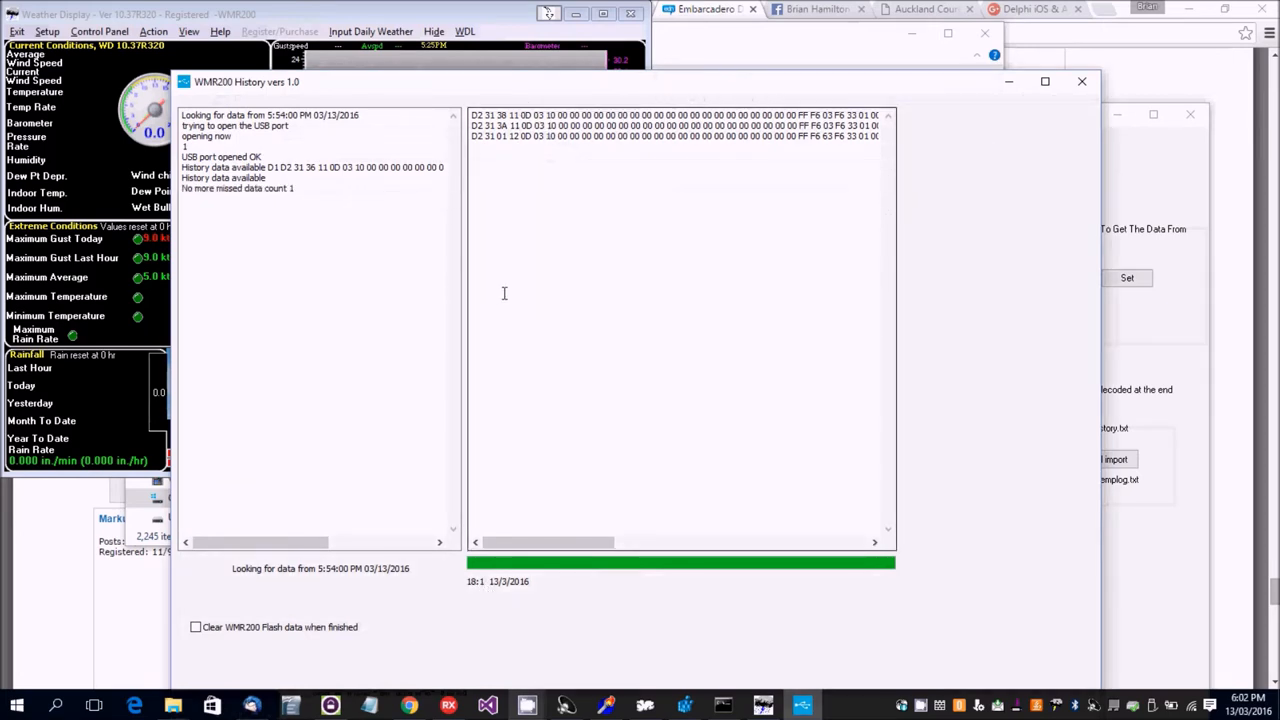
{"action": "mouse_move", "coordinate": [268, 252]}
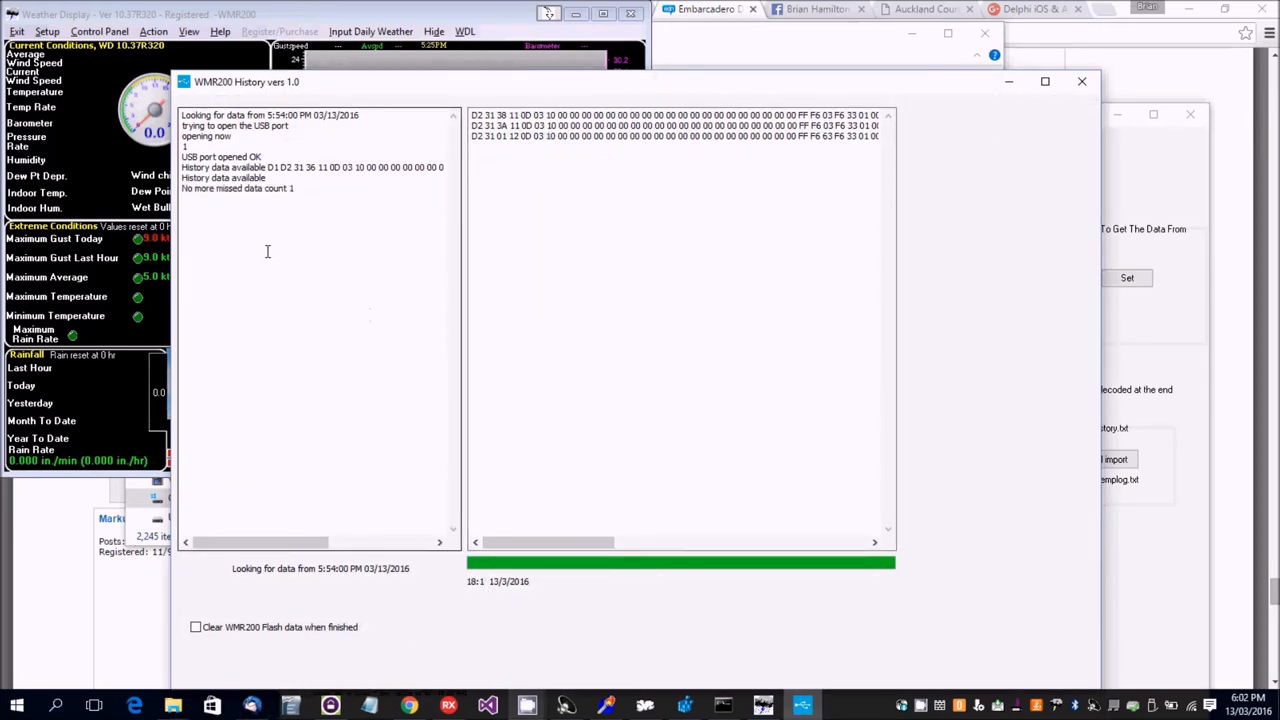
{"action": "mouse_move", "coordinate": [372, 284]}
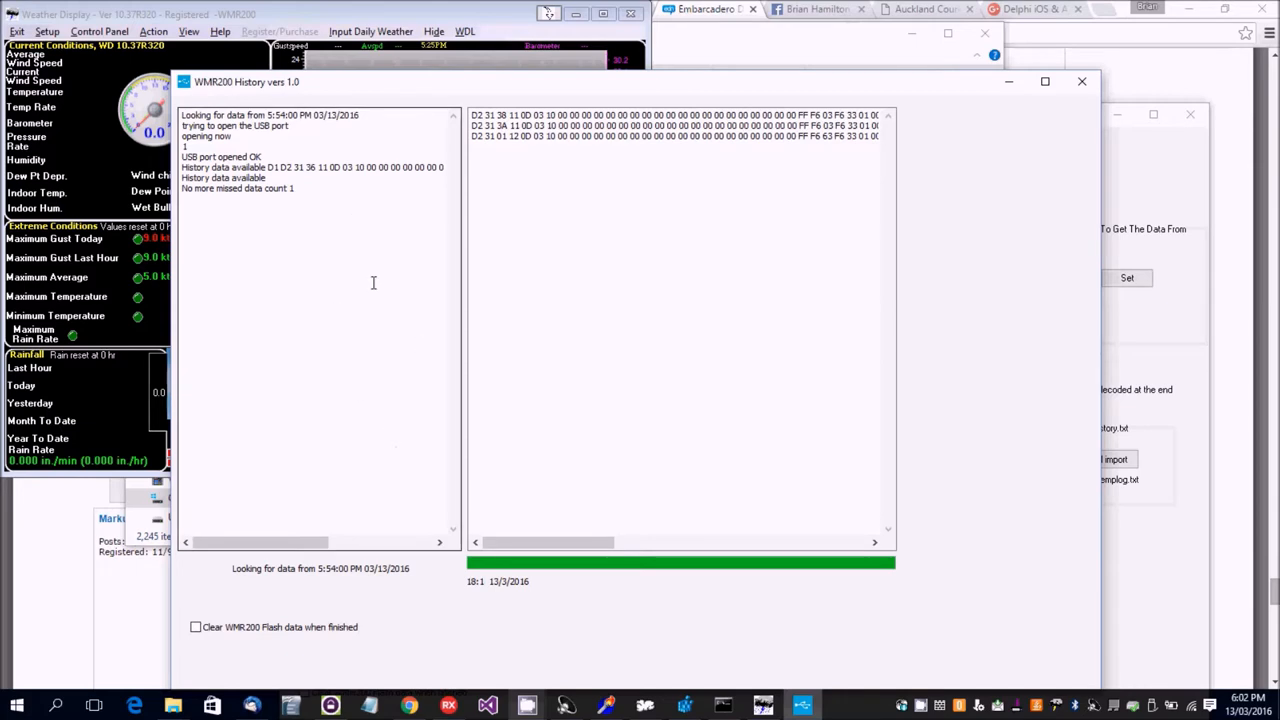
{"action": "mouse_move", "coordinate": [516, 168]}
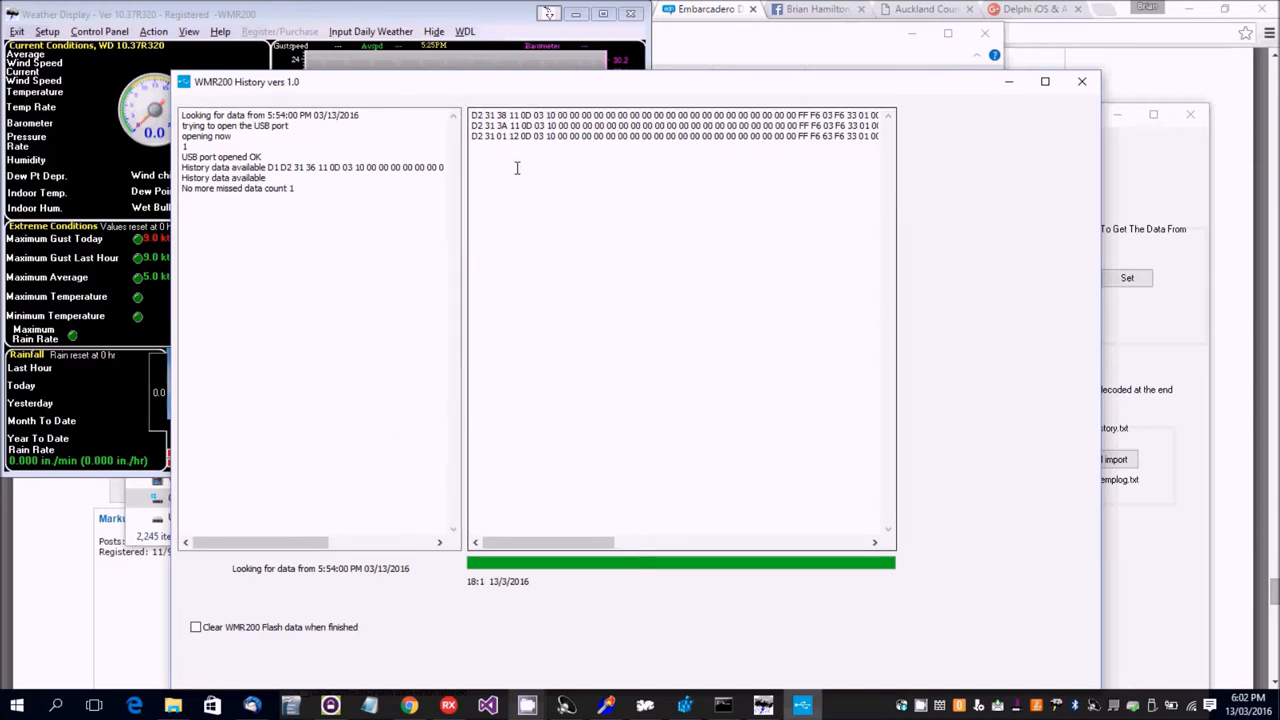
{"action": "mouse_move", "coordinate": [326, 260]}
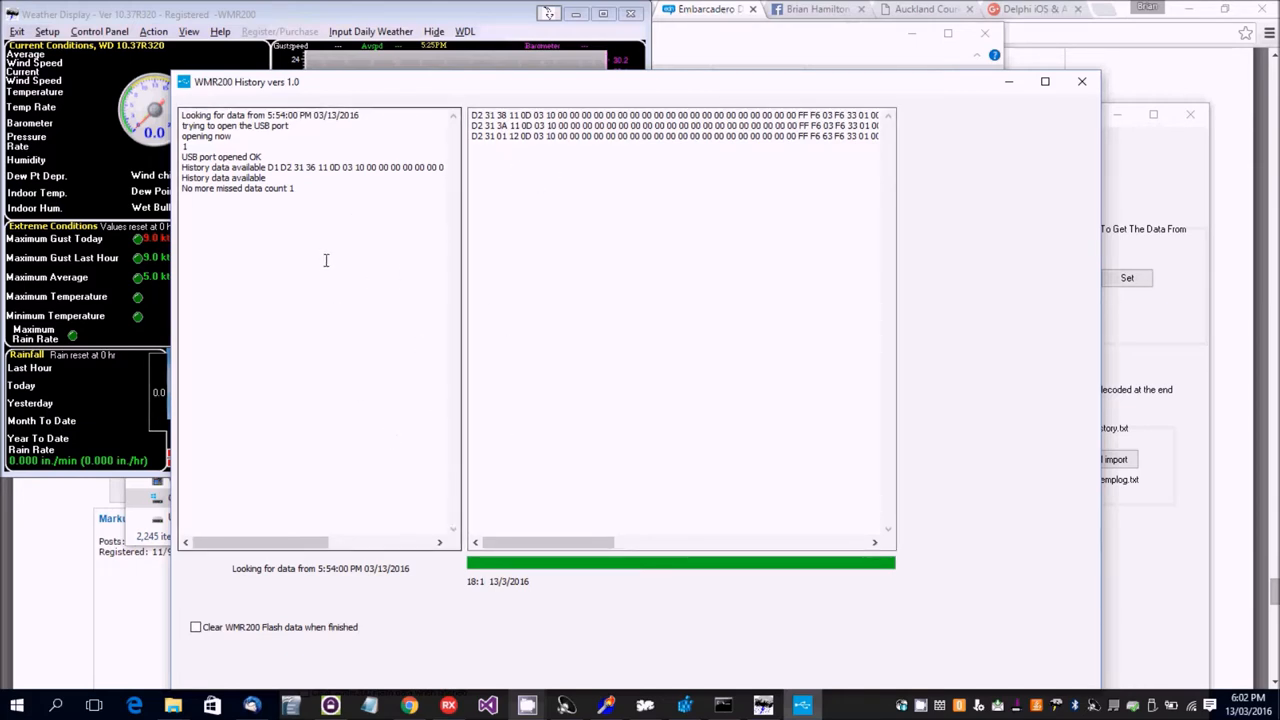
{"action": "mouse_move", "coordinate": [408, 426]}
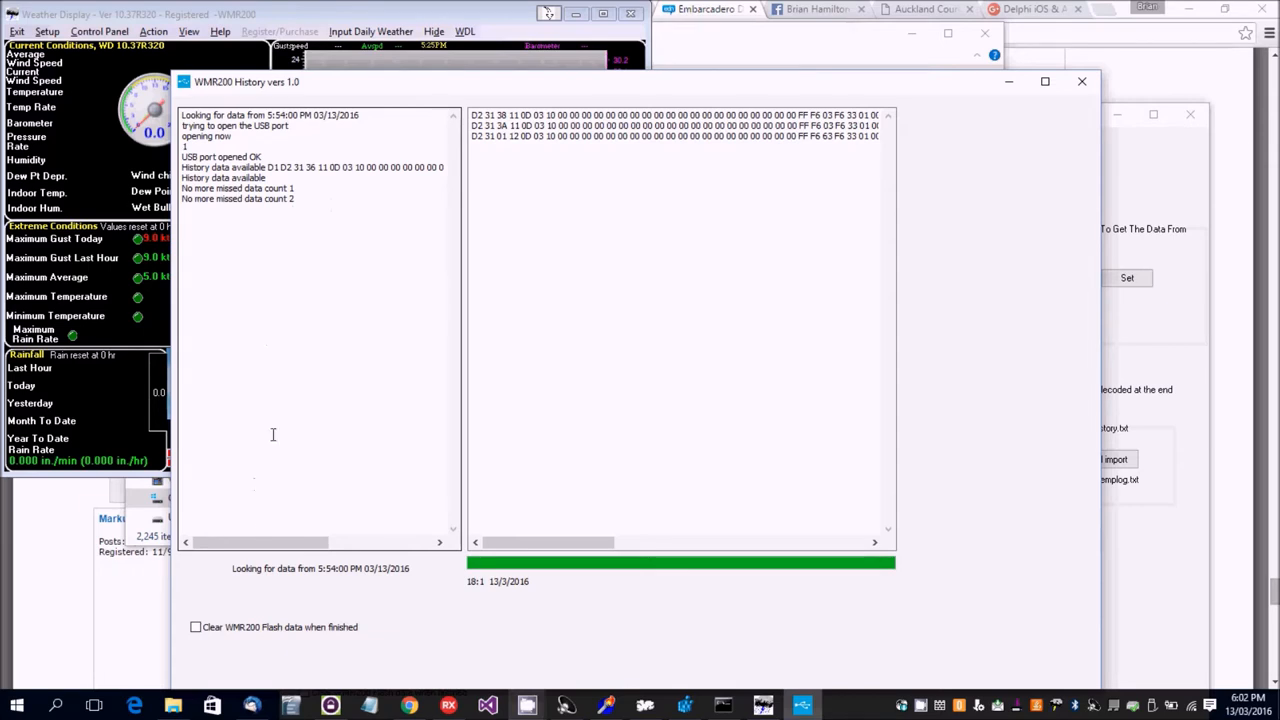
Restart the WMR200 history download with flash clearing enabled and the USB port reopened.
{"action": "left_click", "coordinate": [196, 628]}
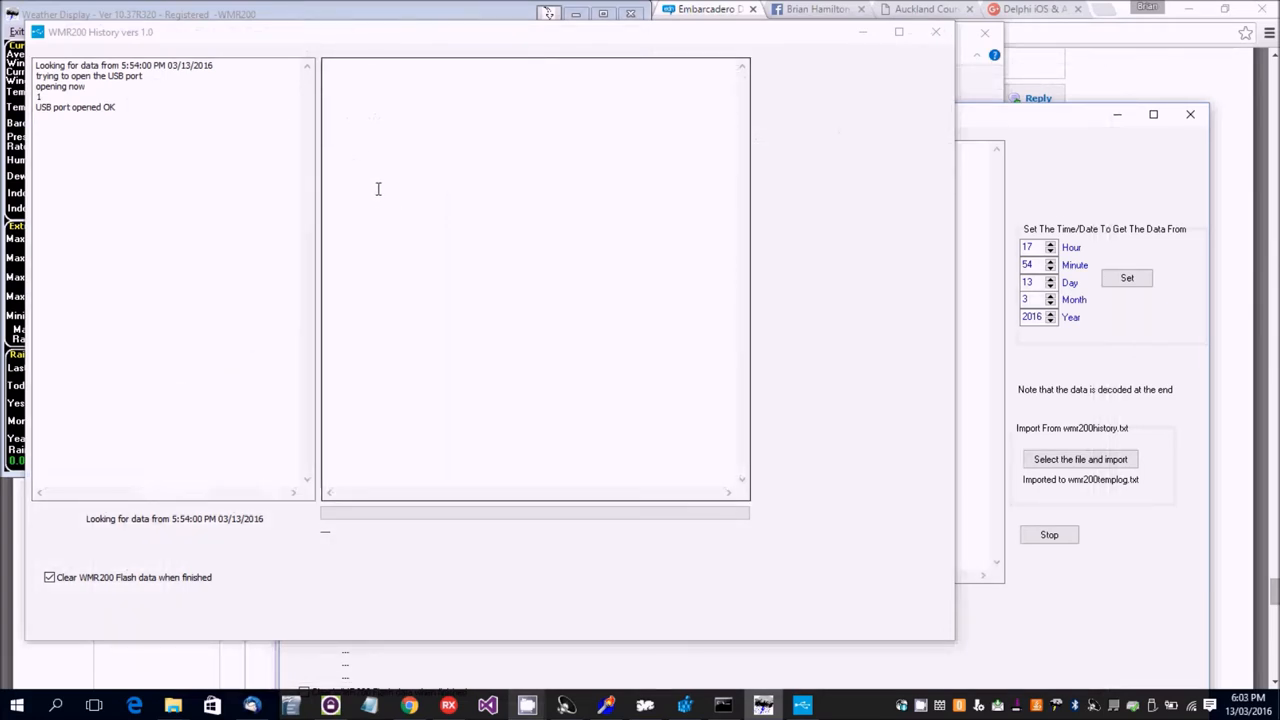
{"action": "mouse_move", "coordinate": [382, 148]}
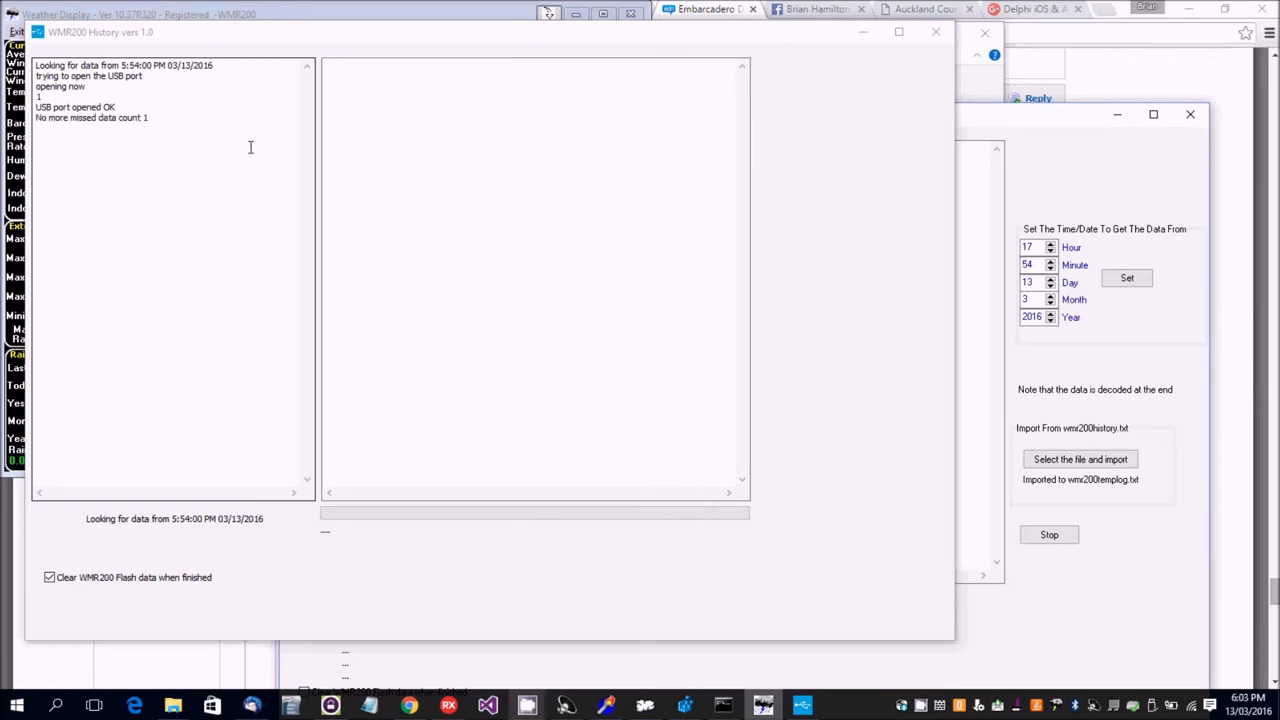
{"action": "mouse_move", "coordinate": [280, 50]}
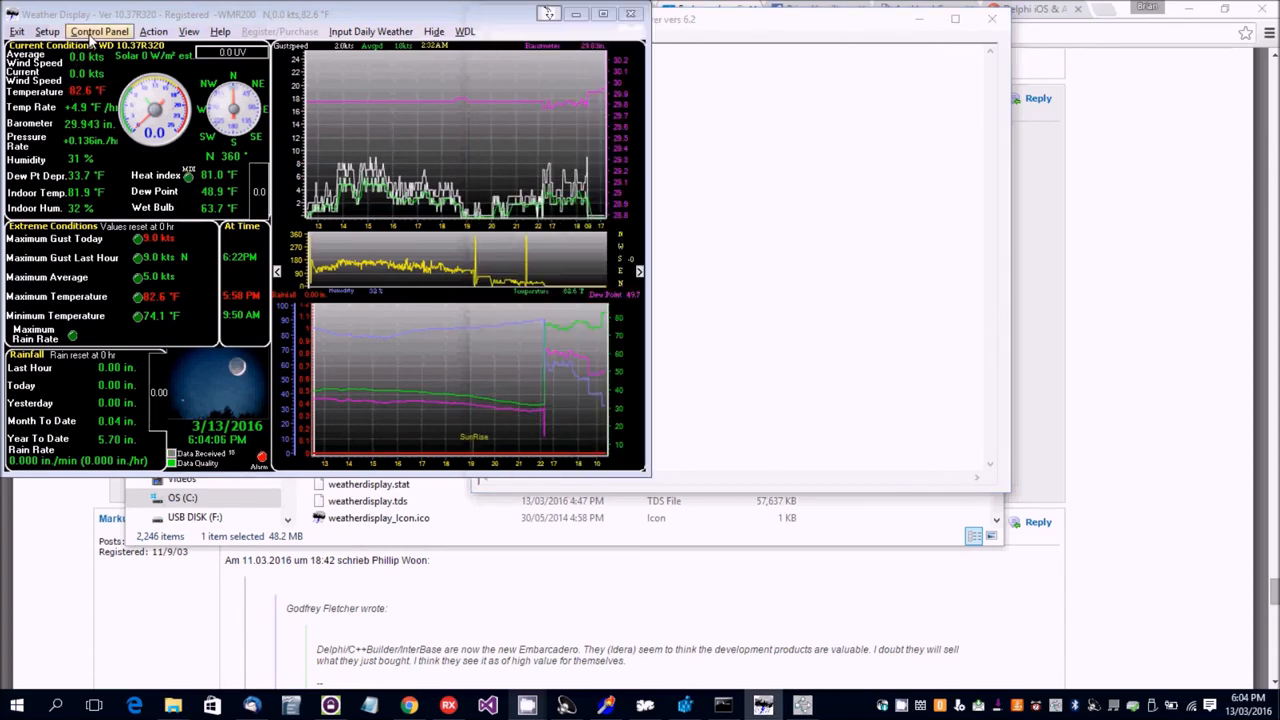
Set units to metric in Units & Other Settings: temperature °C, rain mm, barometer hPa.
{"action": "left_click", "coordinate": [100, 32]}
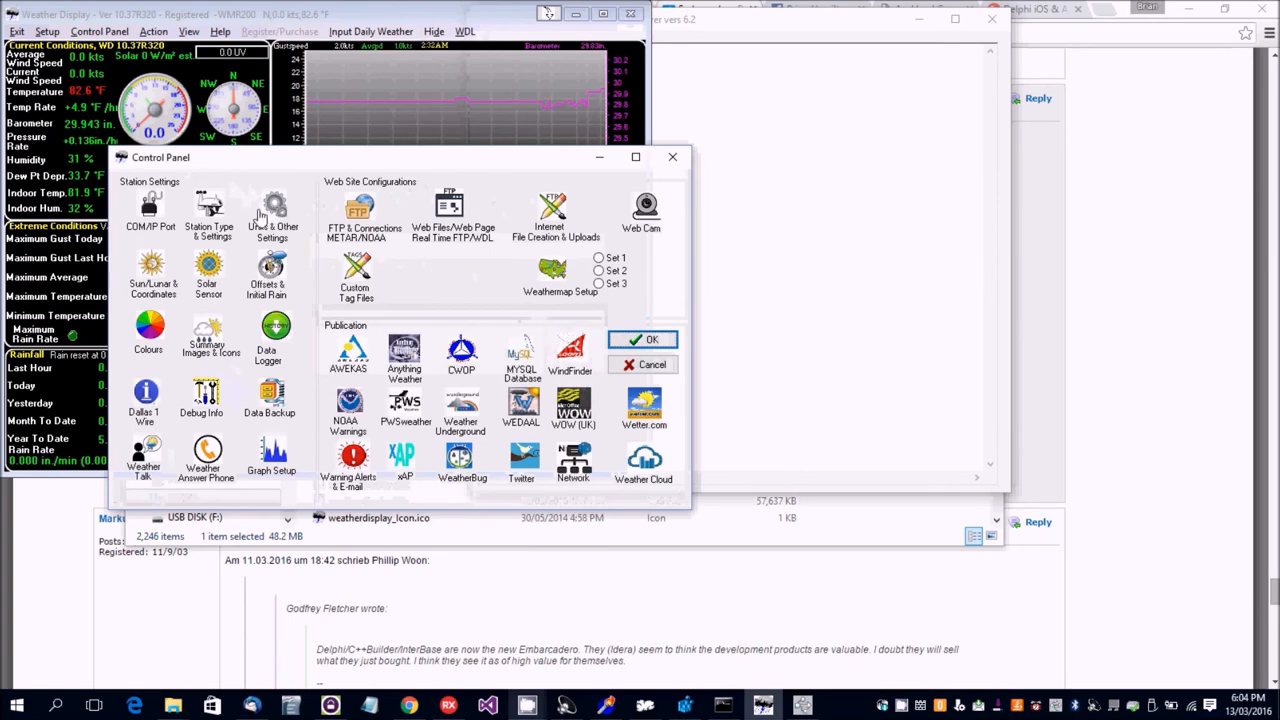
{"action": "left_click", "coordinate": [272, 210]}
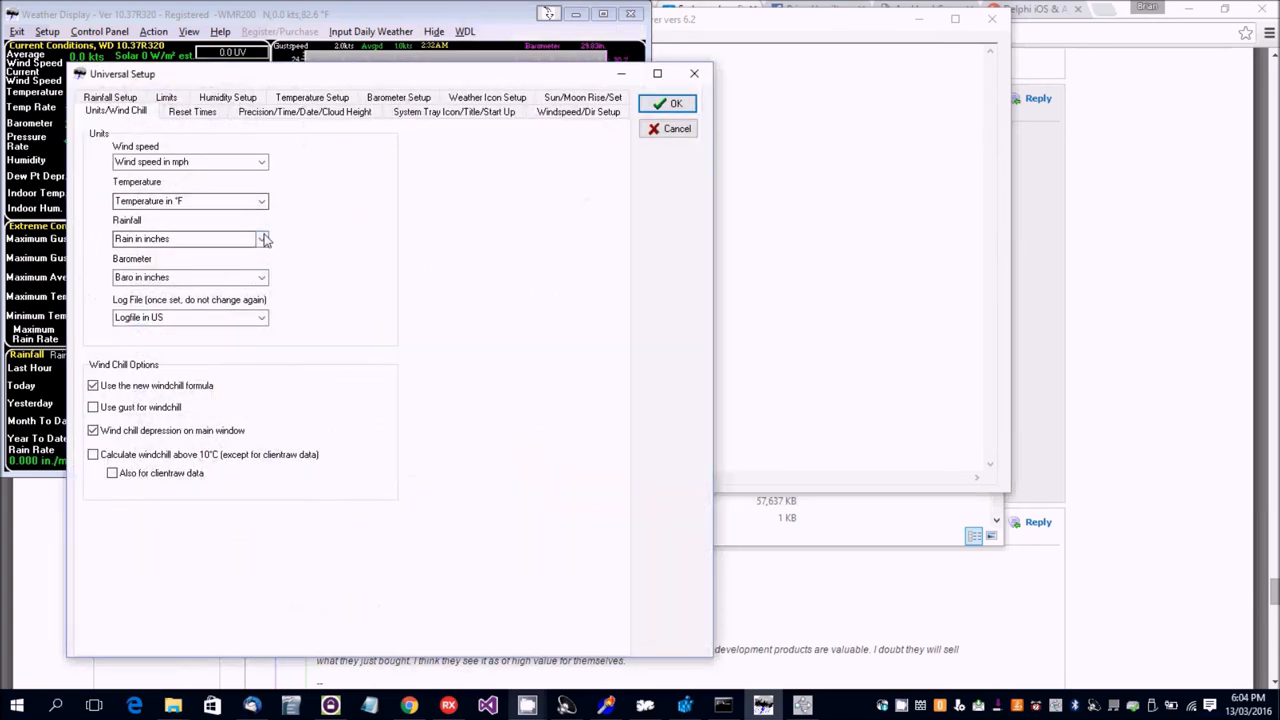
{"action": "left_click", "coordinate": [262, 238]}
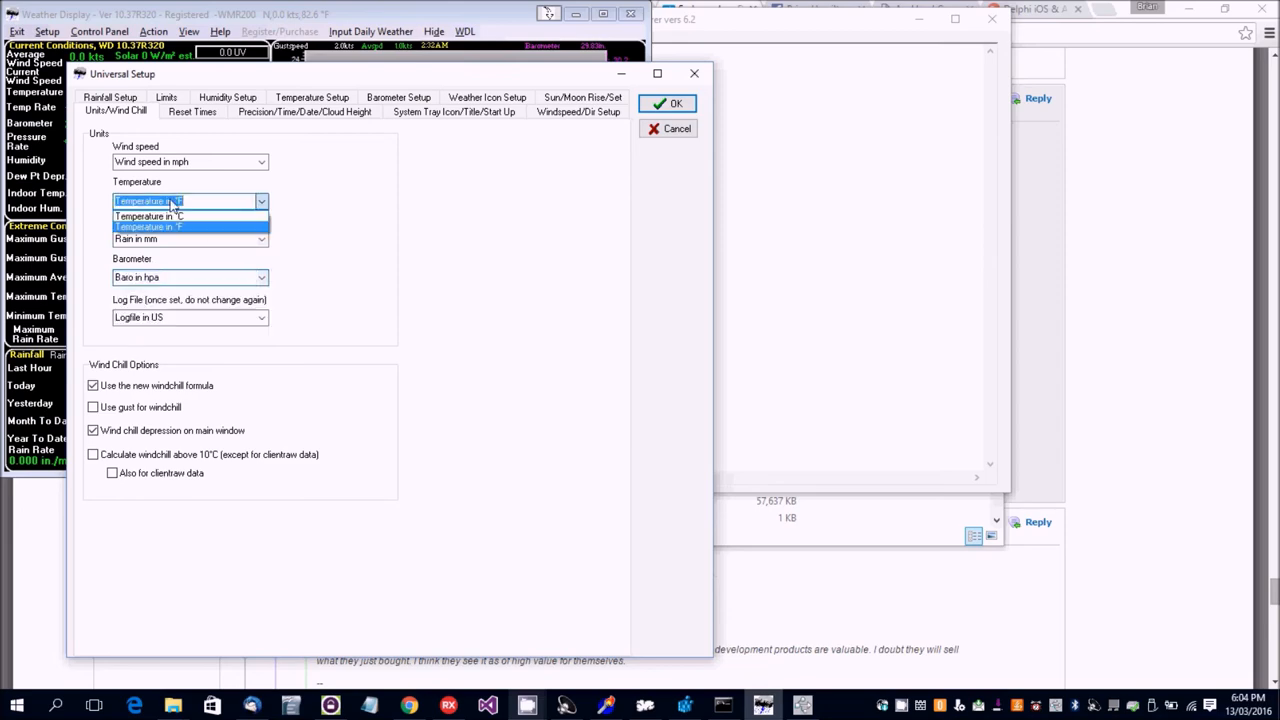
{"action": "left_click", "coordinate": [148, 216]}
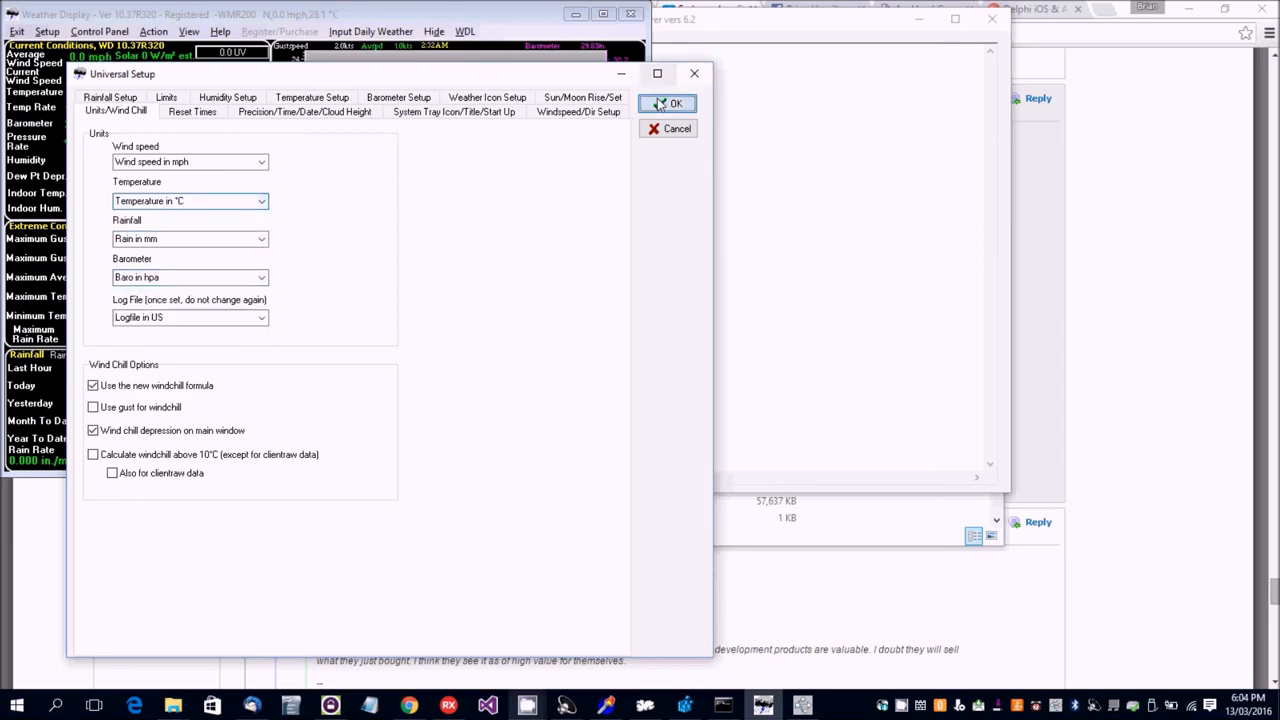
{"action": "left_click", "coordinate": [676, 104]}
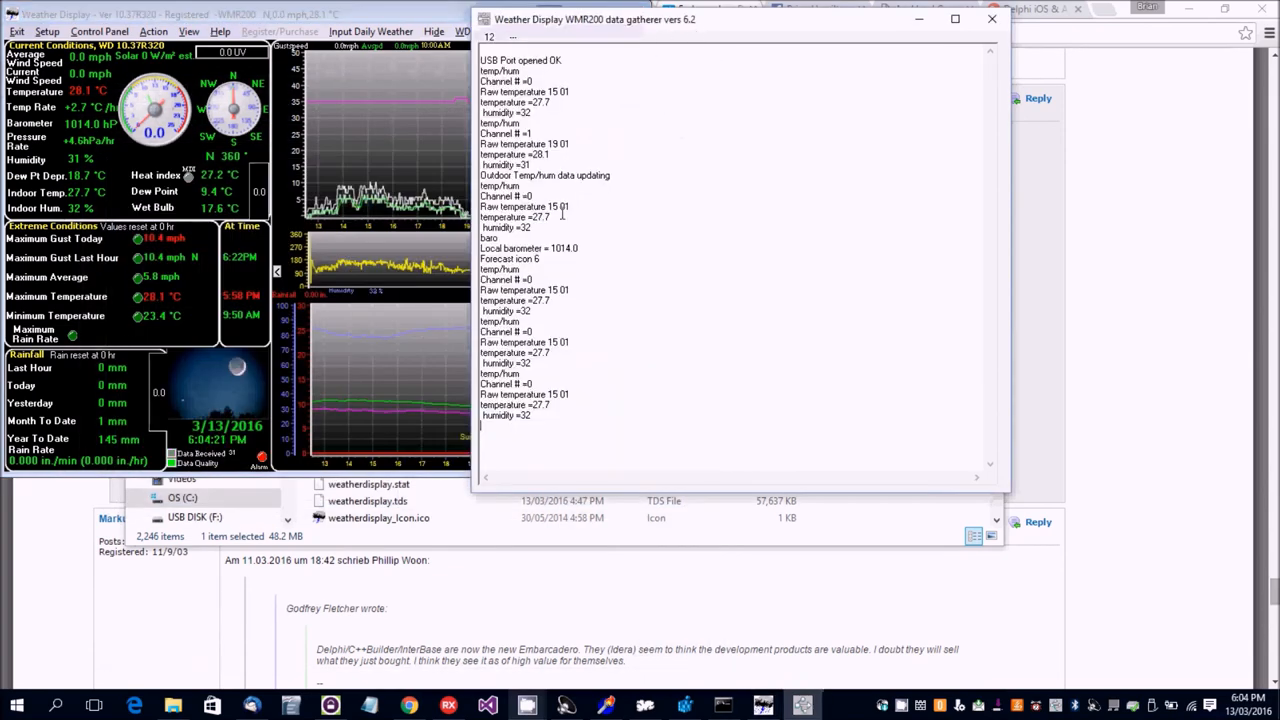